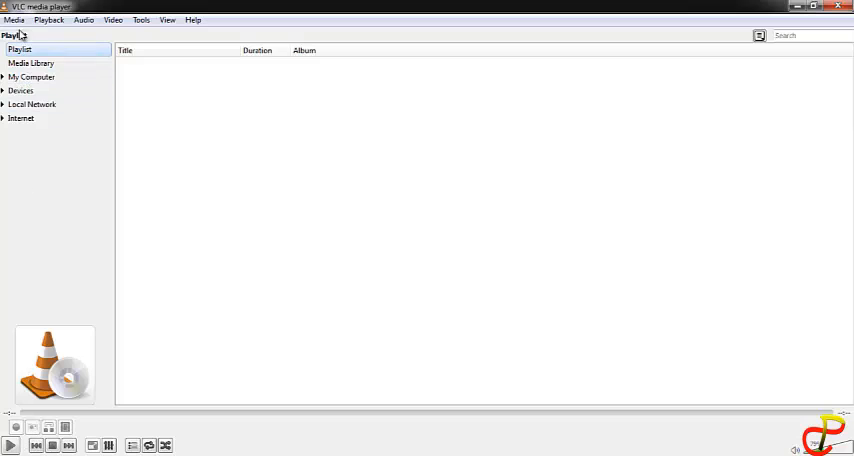
# Start a Convert/Save from the Media menu, glance at Network, and return to the File source.
pyautogui.click(12, 20)
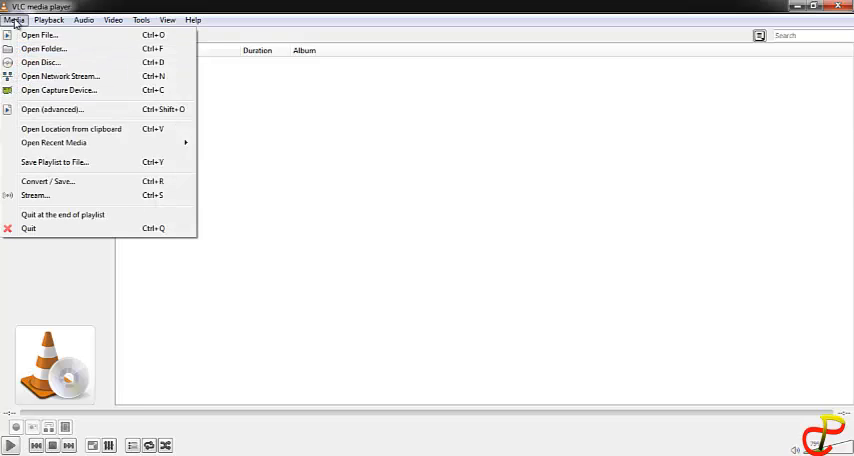
pyautogui.moveTo(58, 188)
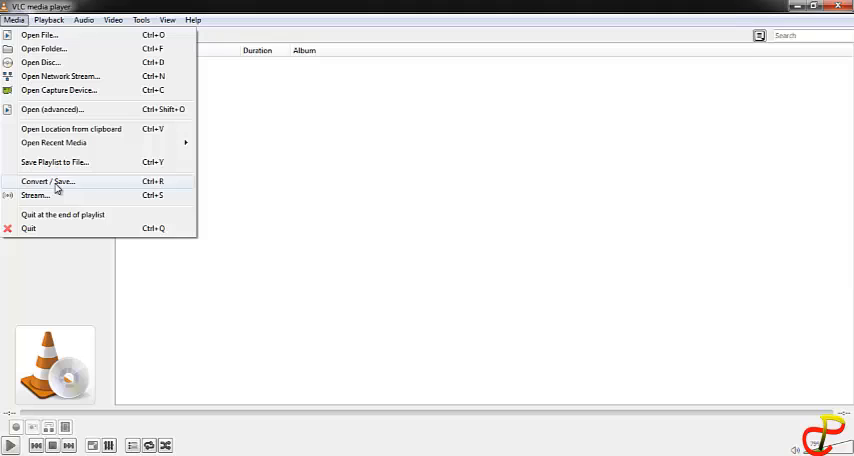
pyautogui.click(56, 180)
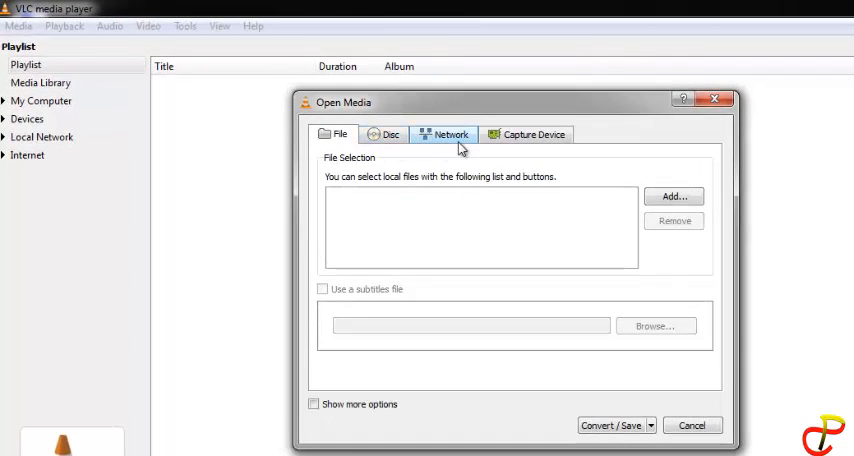
pyautogui.moveTo(436, 138)
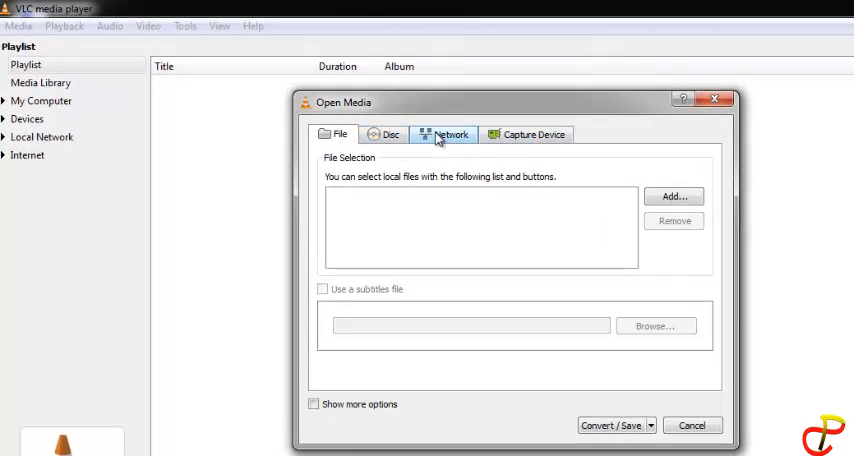
pyautogui.click(454, 134)
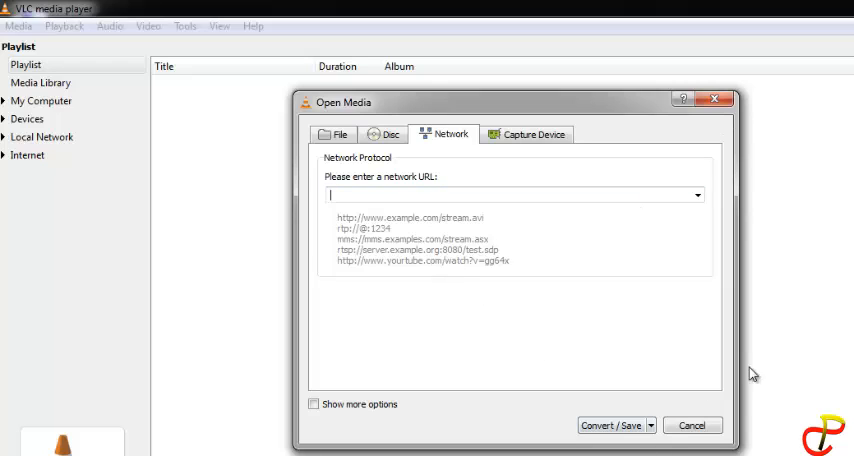
pyautogui.click(340, 134)
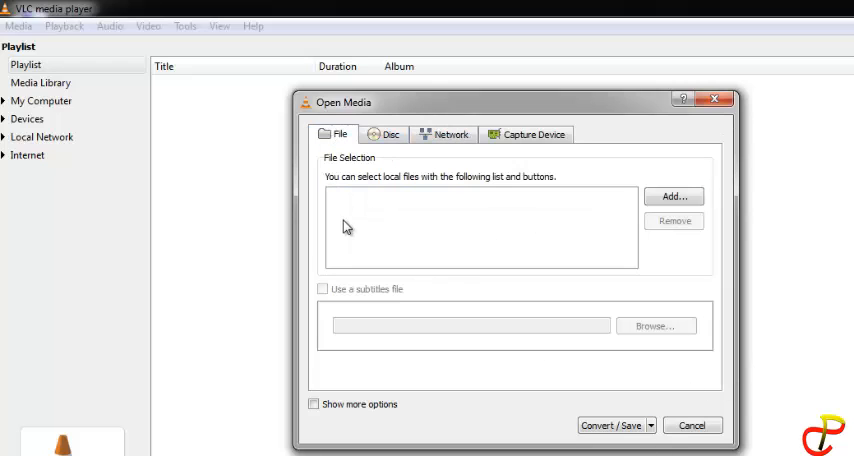
pyautogui.moveTo(696, 200)
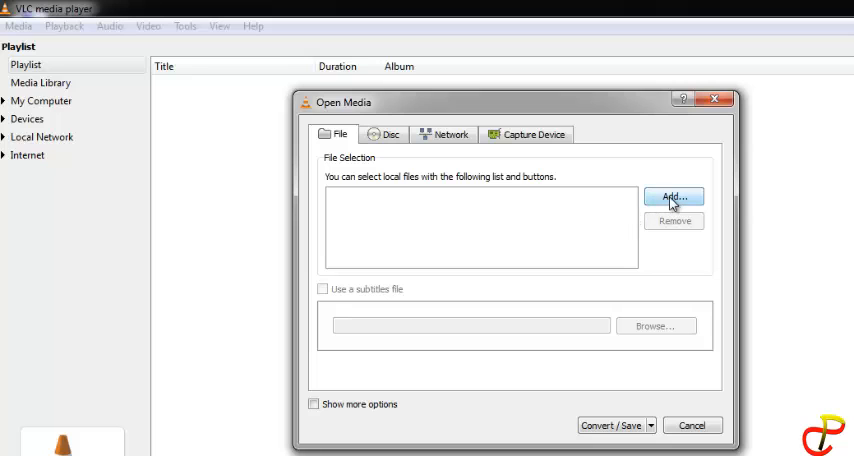
# Add the channel trailer MP4 from the desktop as the conversion source.
pyautogui.click(672, 196)
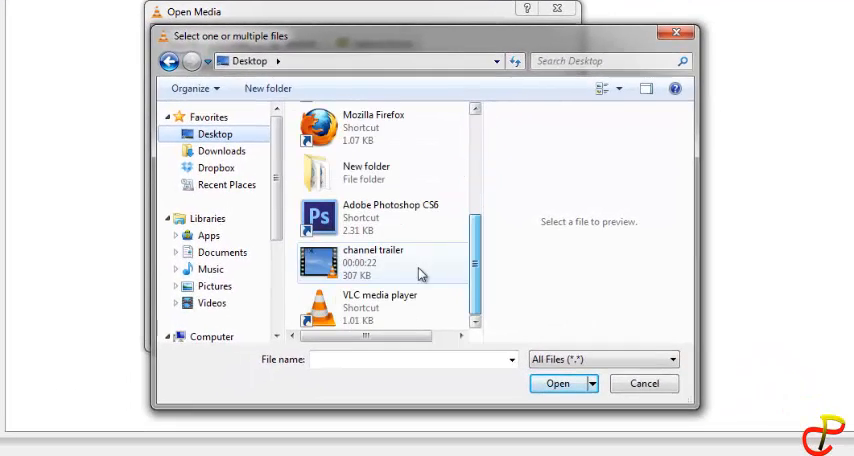
pyautogui.click(376, 262)
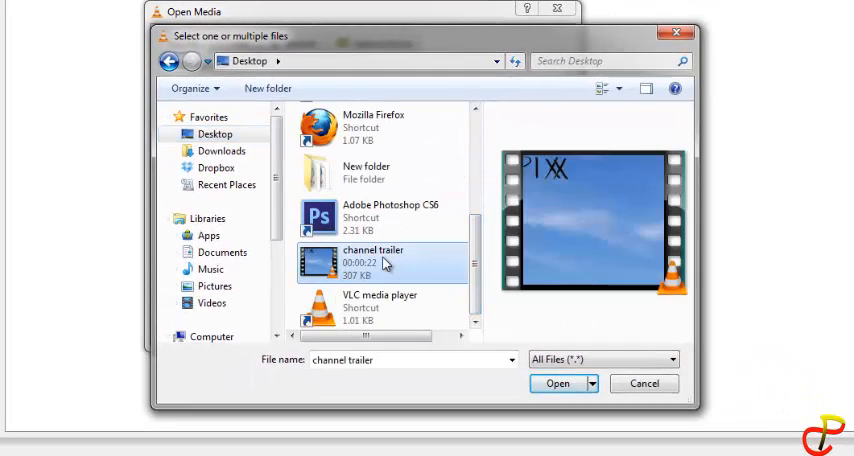
pyautogui.click(556, 384)
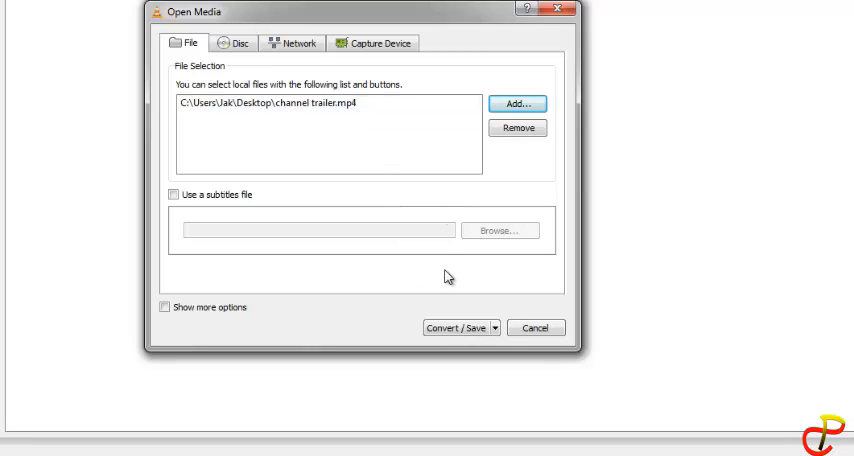
pyautogui.moveTo(458, 334)
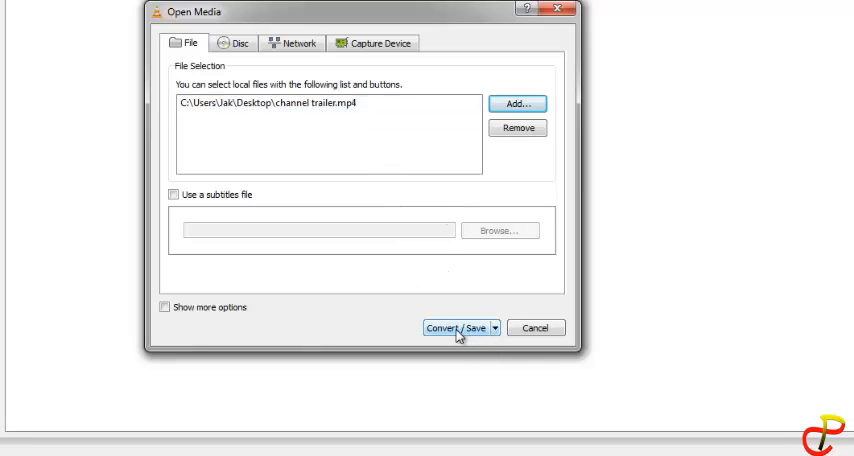
# Proceed to the conversion settings and choose the Audio - MP3 output profile.
pyautogui.click(456, 328)
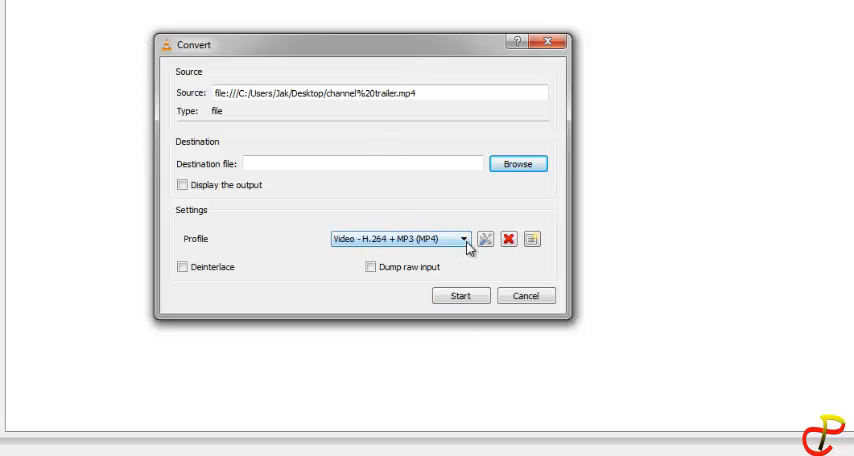
pyautogui.click(462, 240)
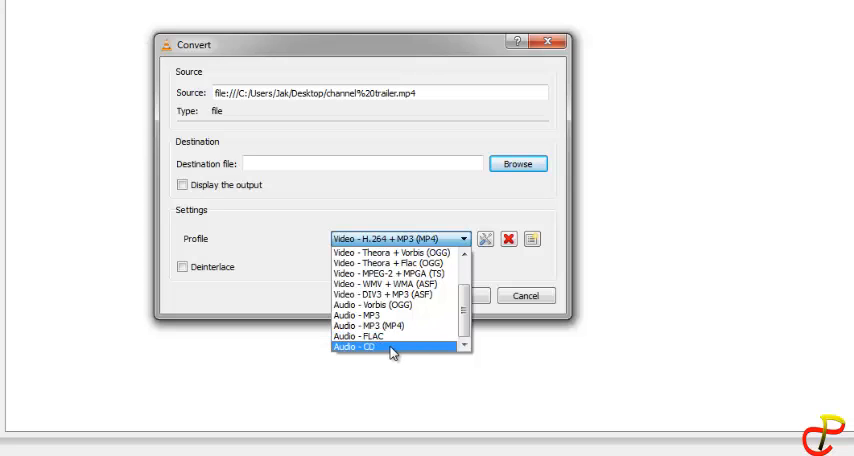
pyautogui.moveTo(392, 324)
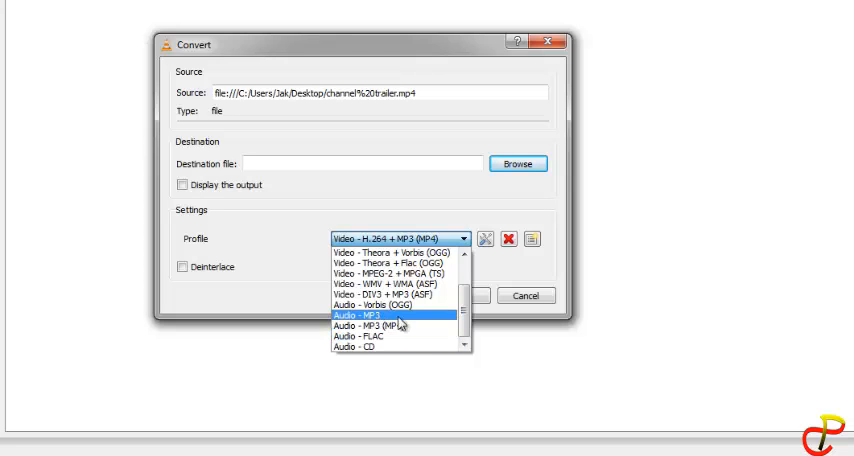
pyautogui.click(360, 316)
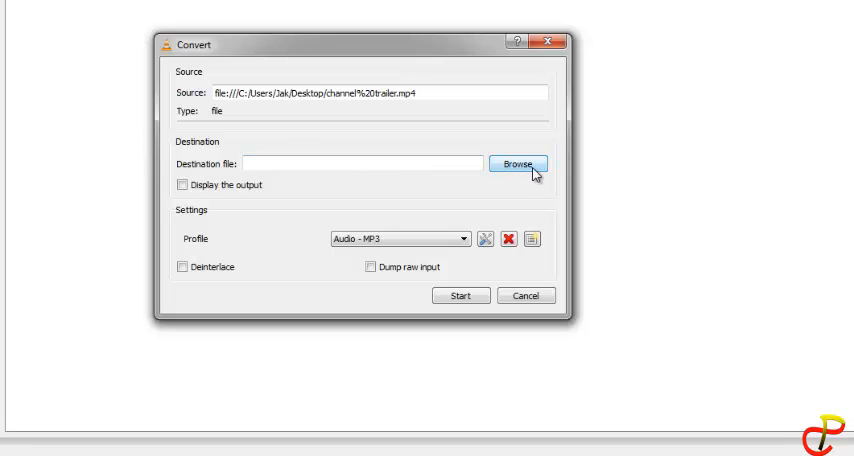
# Set the destination to channel trailer.mp3 on the desktop.
pyautogui.click(516, 164)
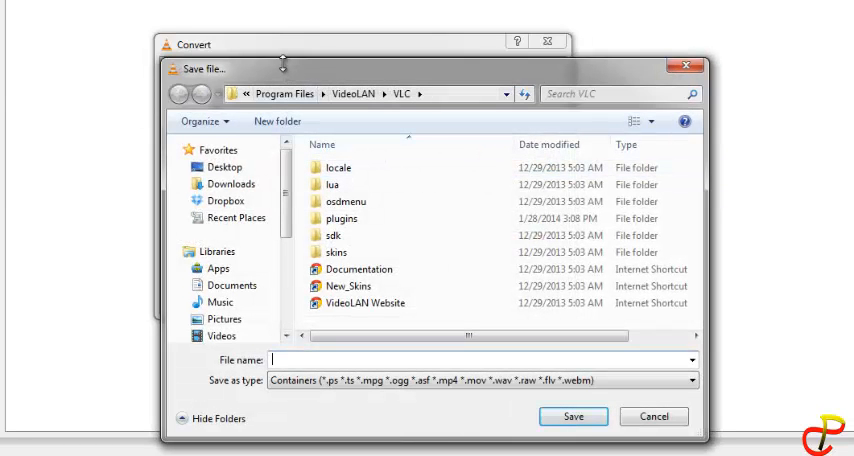
pyautogui.click(224, 120)
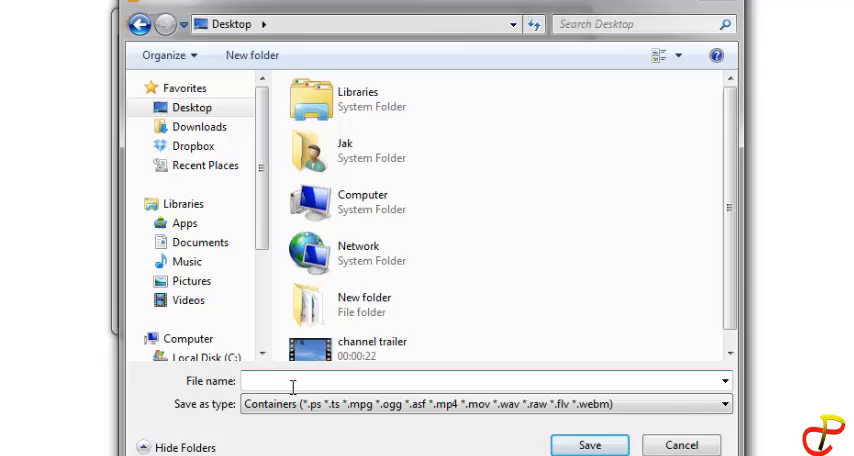
pyautogui.write('channel trailer')
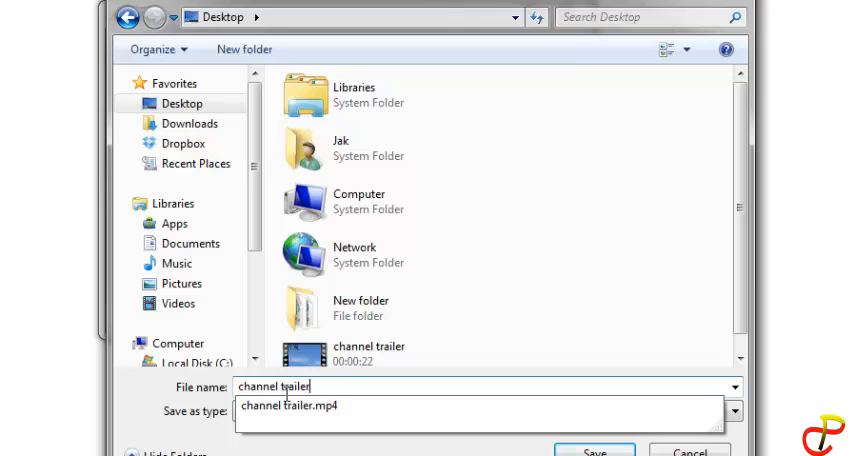
pyautogui.write('.mp3')
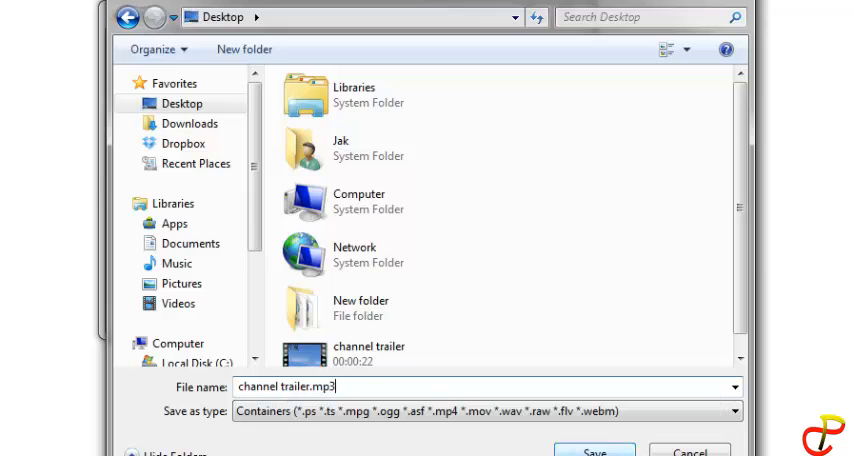
pyautogui.click(592, 448)
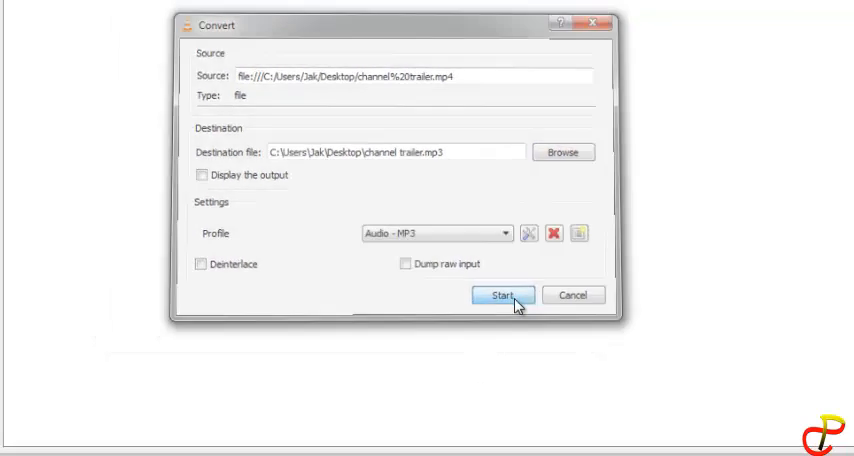
# Run the conversion and play the new channel trailer MP3 from the desktop.
pyautogui.click(502, 296)
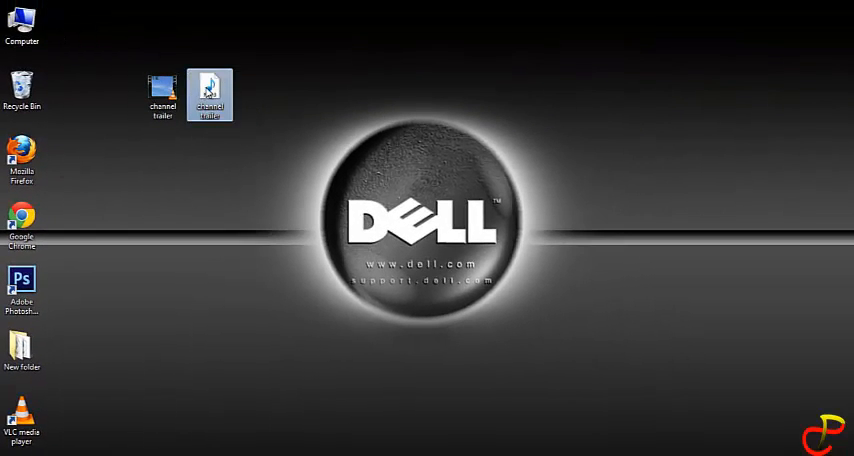
pyautogui.doubleClick(208, 84)
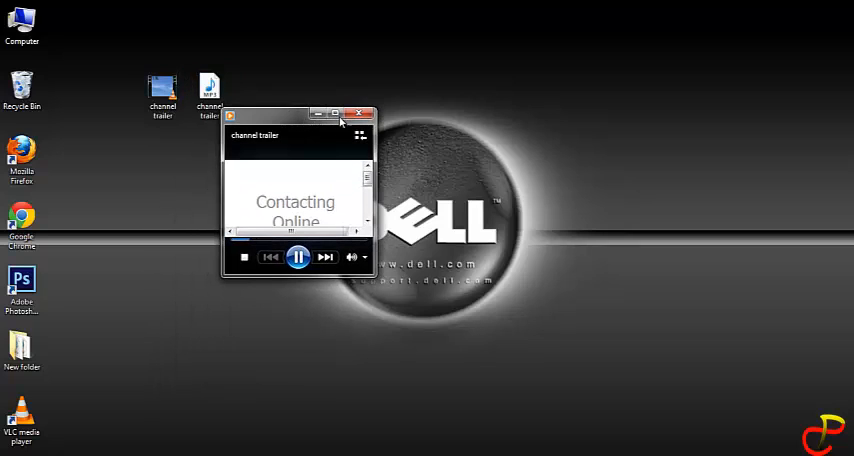
pyautogui.click(360, 114)
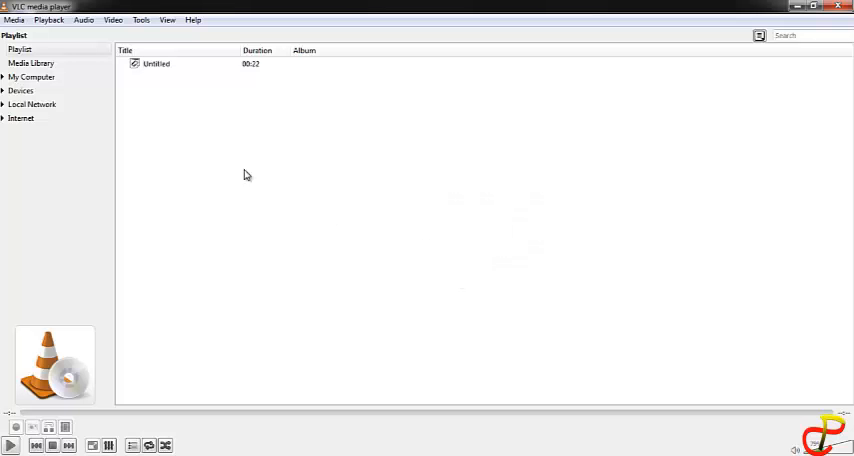
# Run a second conversion of the trailer to another.wav in the default VLC folder.
pyautogui.click(12, 18)
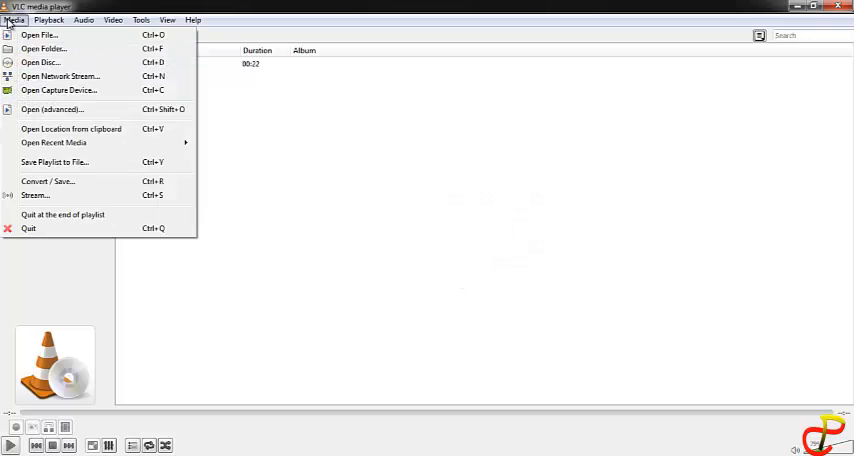
pyautogui.moveTo(48, 180)
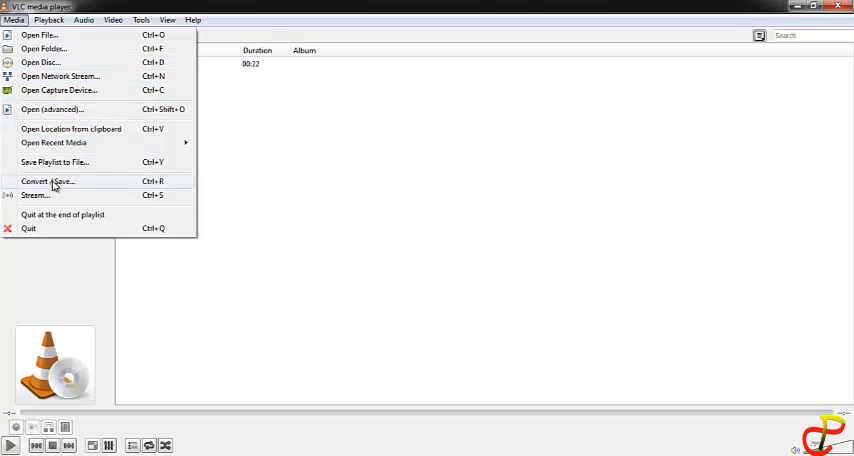
pyautogui.click(62, 180)
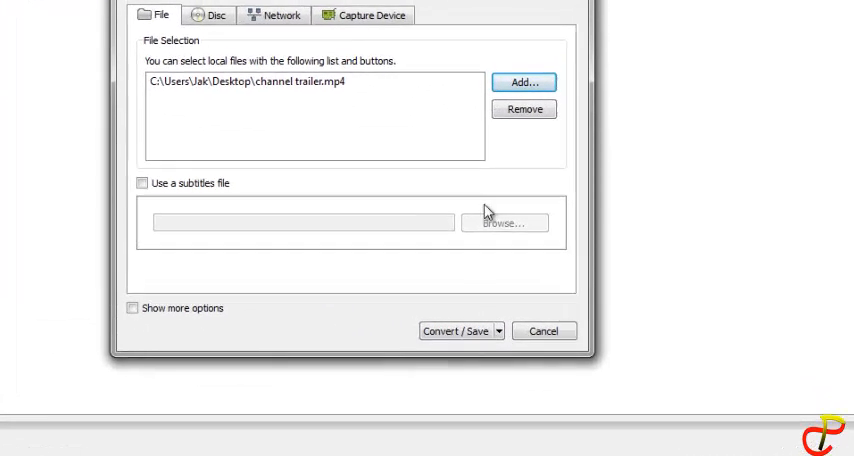
pyautogui.click(468, 330)
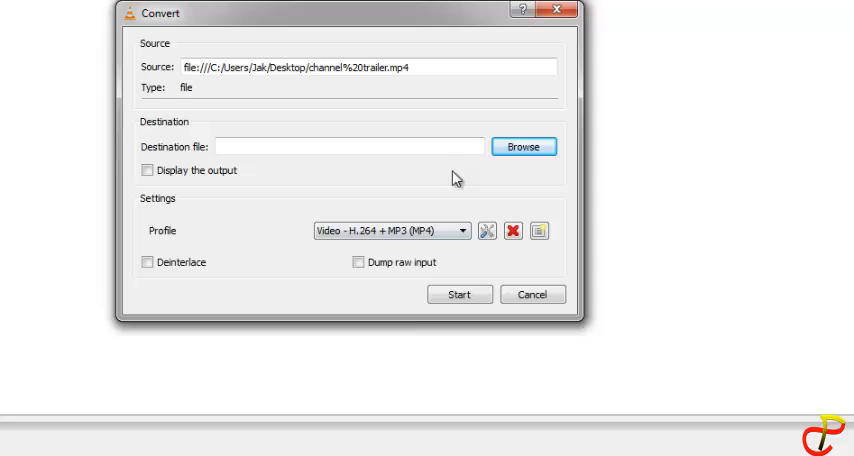
pyautogui.click(524, 146)
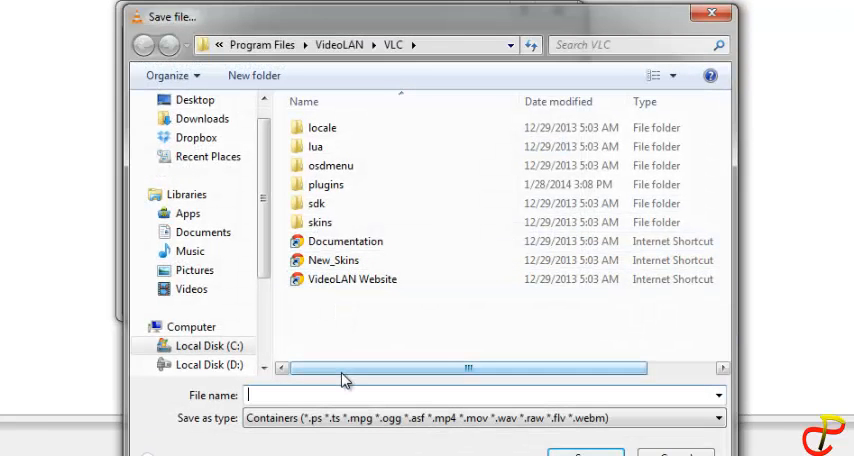
pyautogui.write('another.wav')
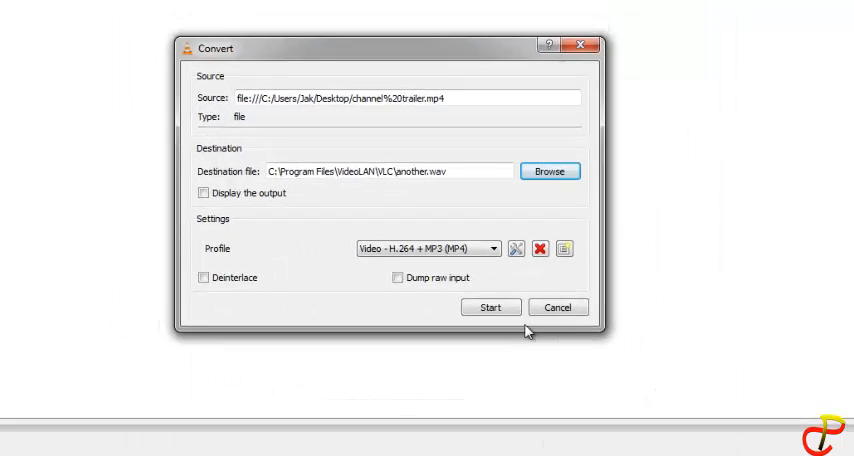
pyautogui.click(490, 308)
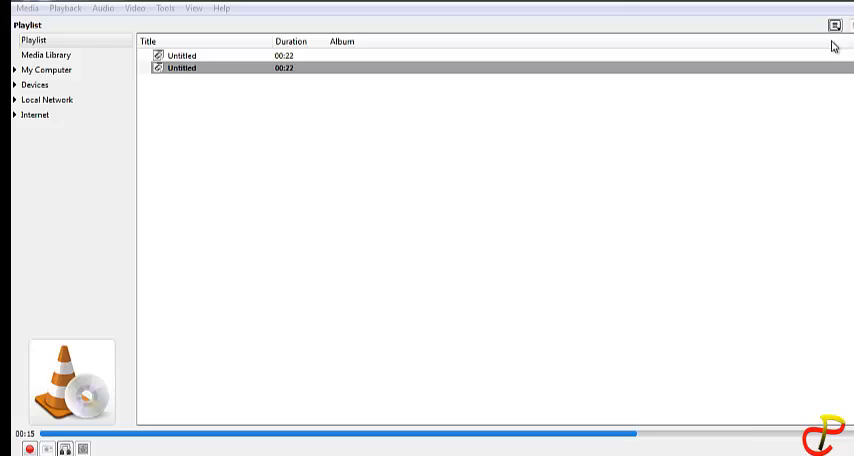